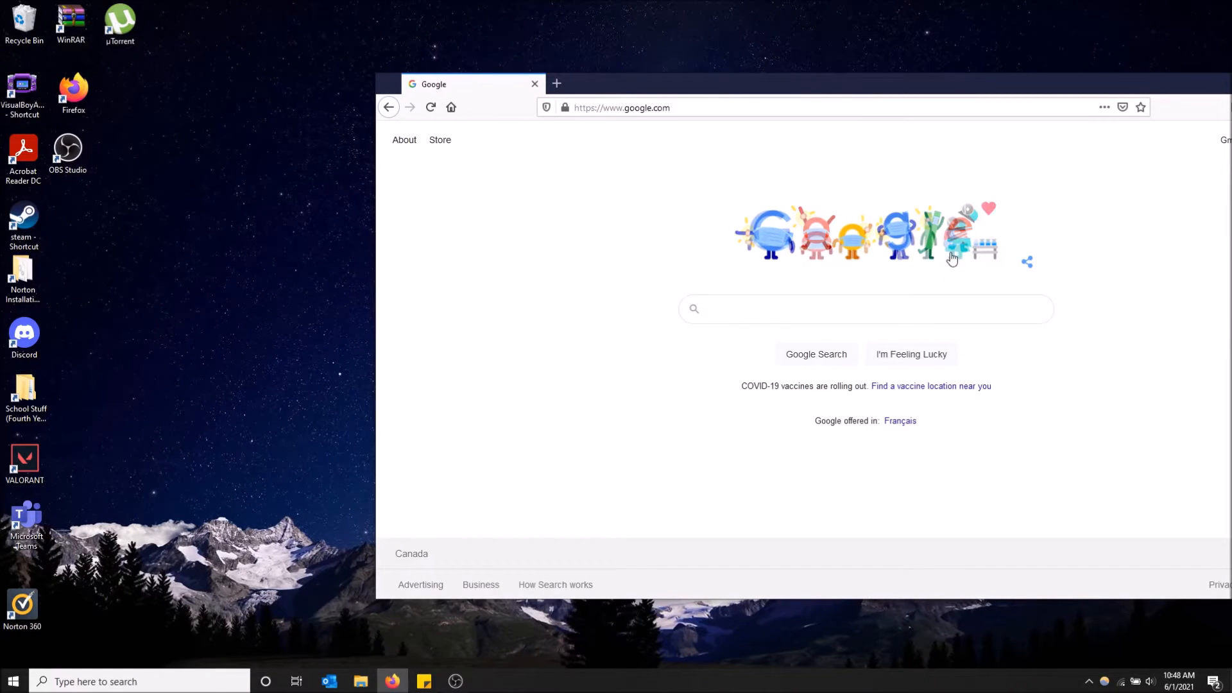
mouse_move(674, 209)
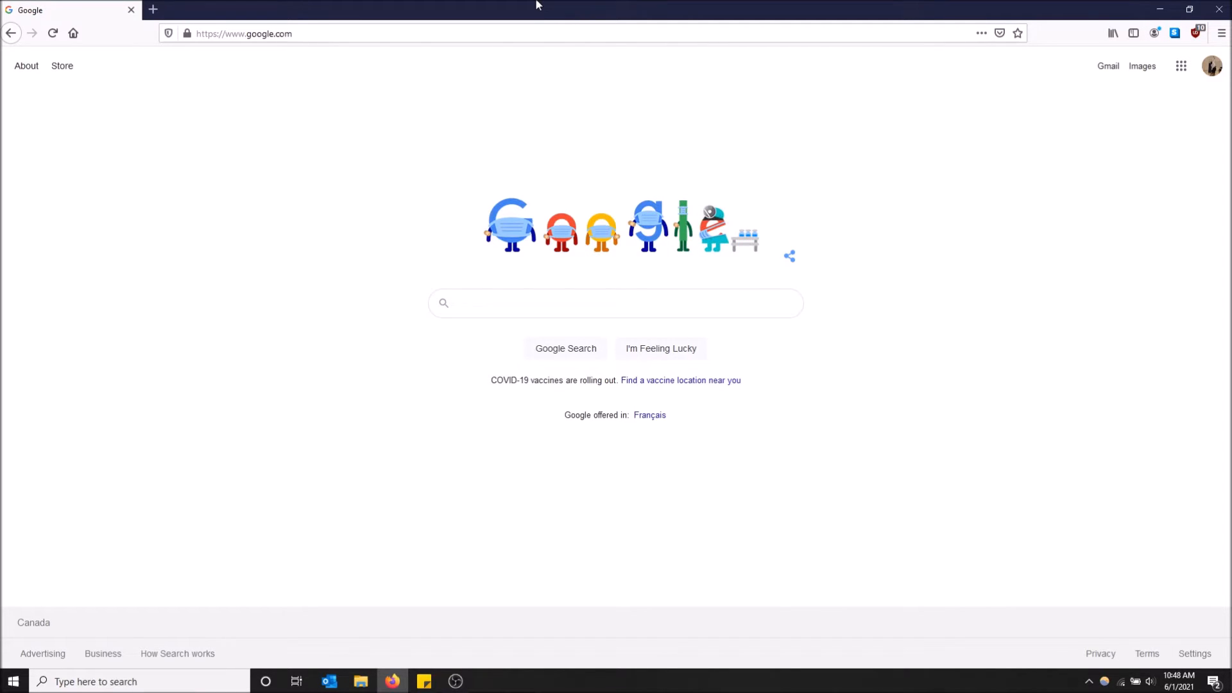
- Restore the full-screen Firefox window and move it right so desktop icons show
left_click(1189, 9)
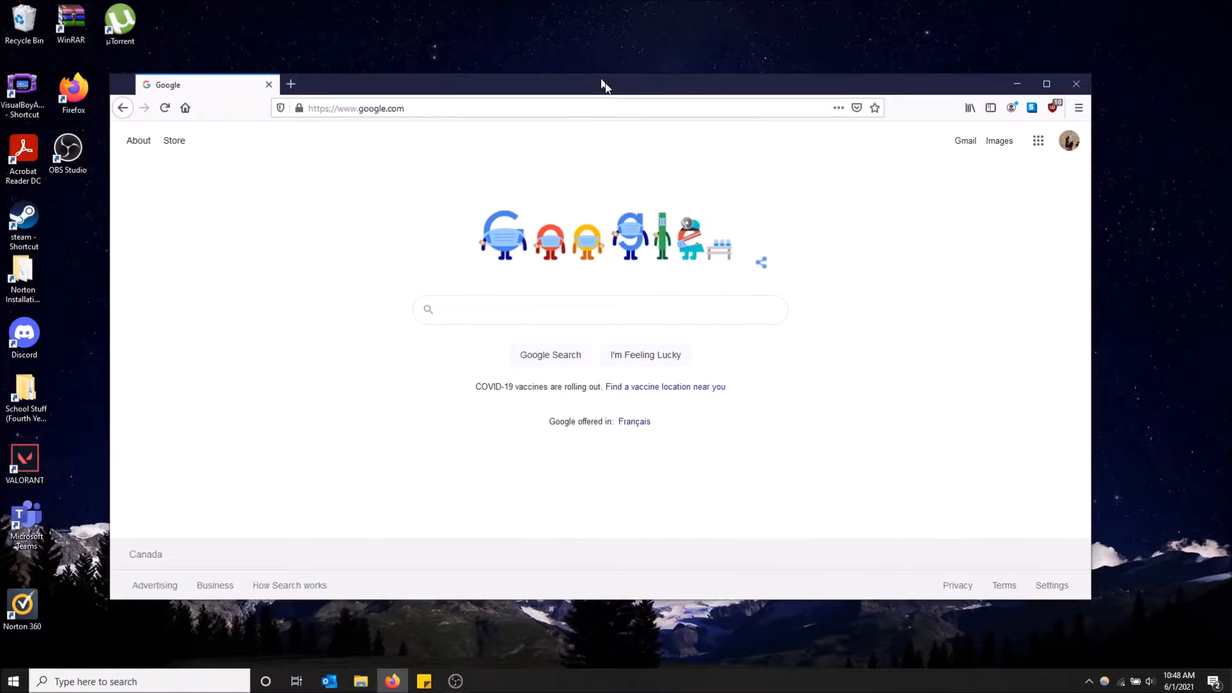
left_click_drag(604, 84, 825, 104)
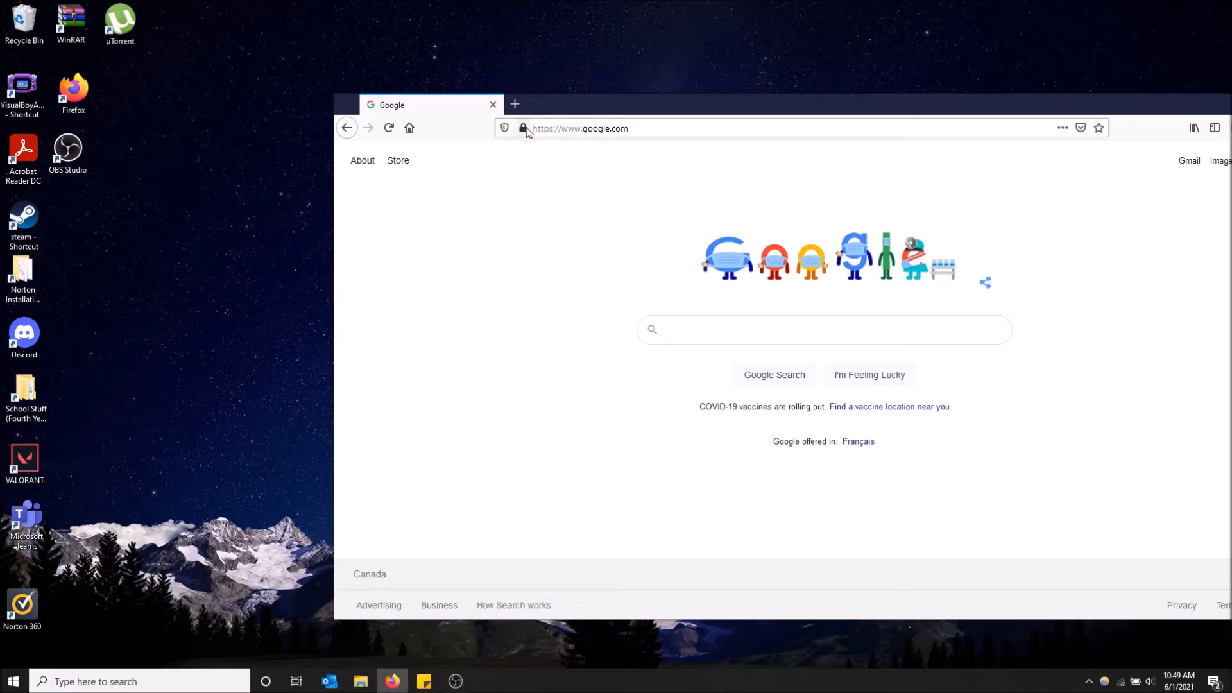
mouse_move(523, 128)
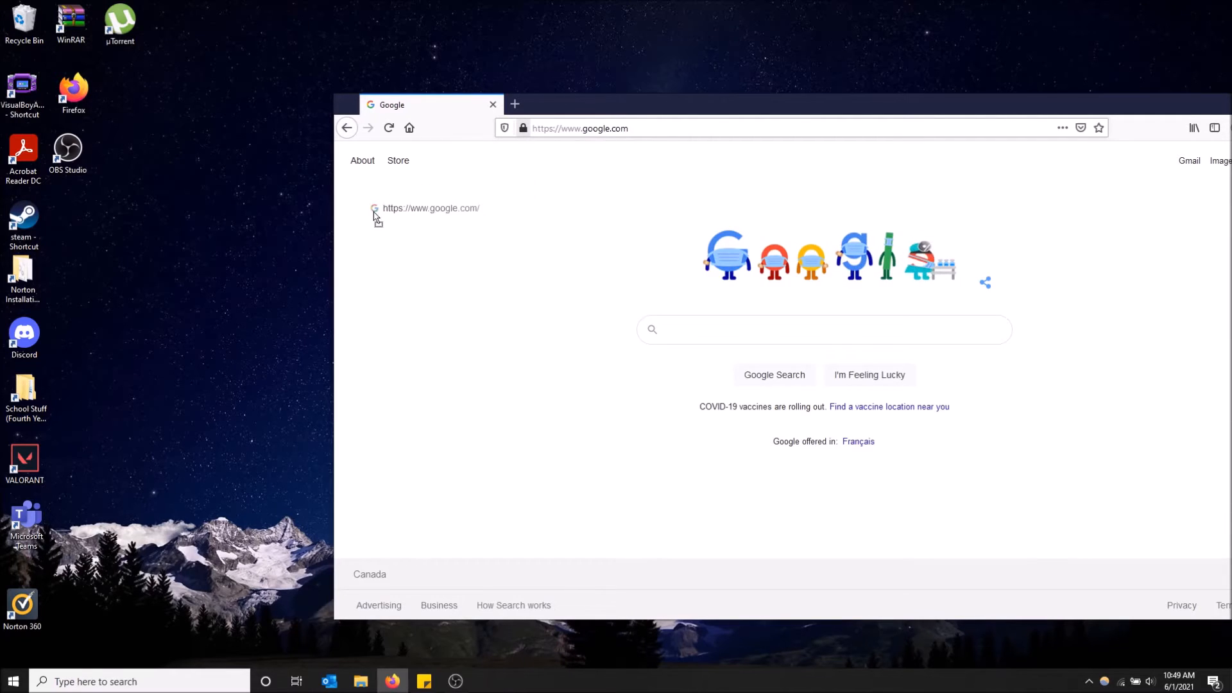
mouse_move(191, 244)
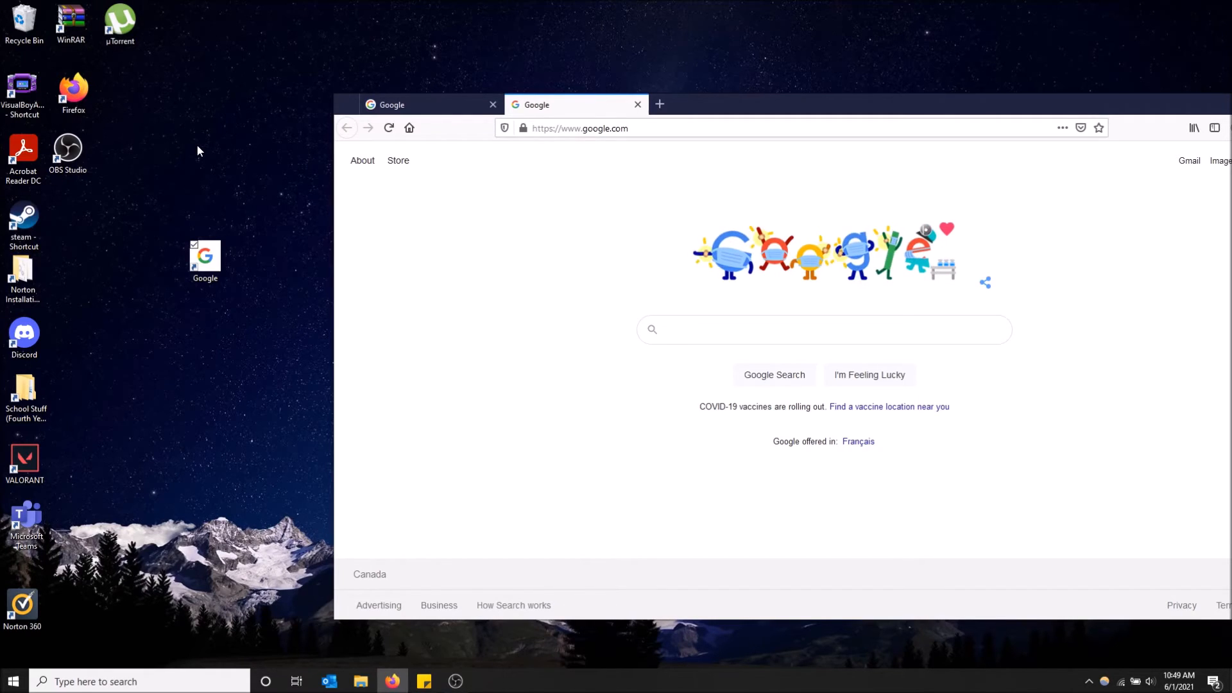
- Focus the Google search field in the tab opened from the new desktop shortcut
left_click(824, 330)
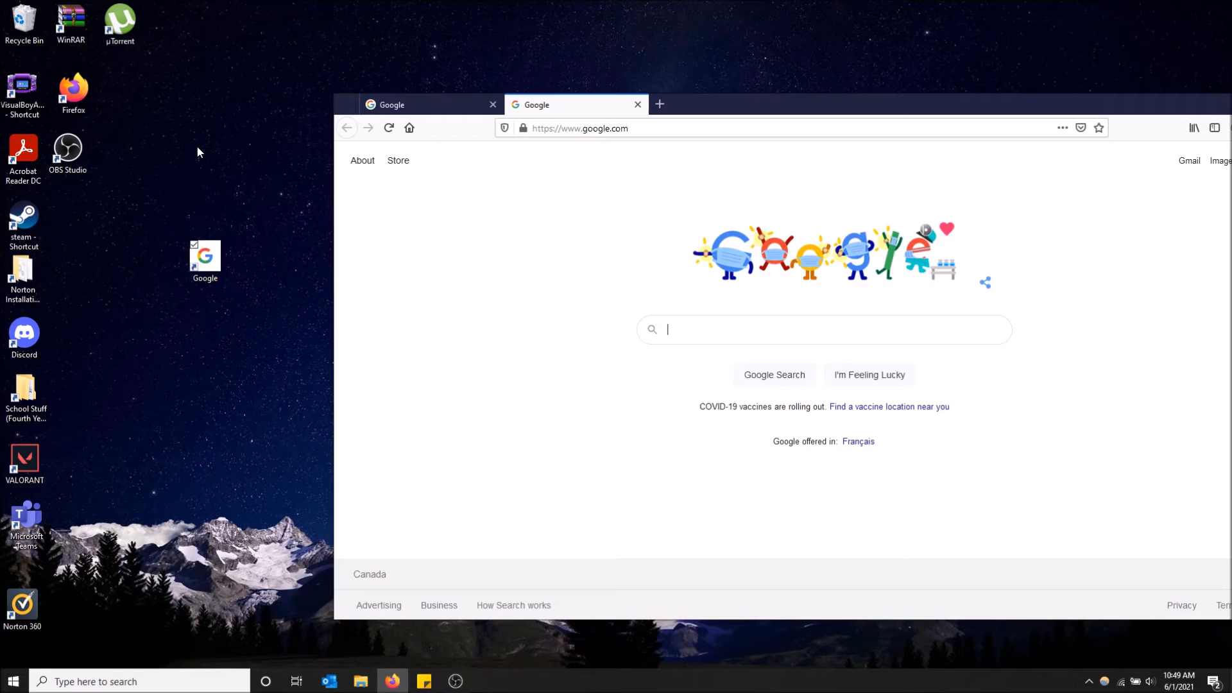